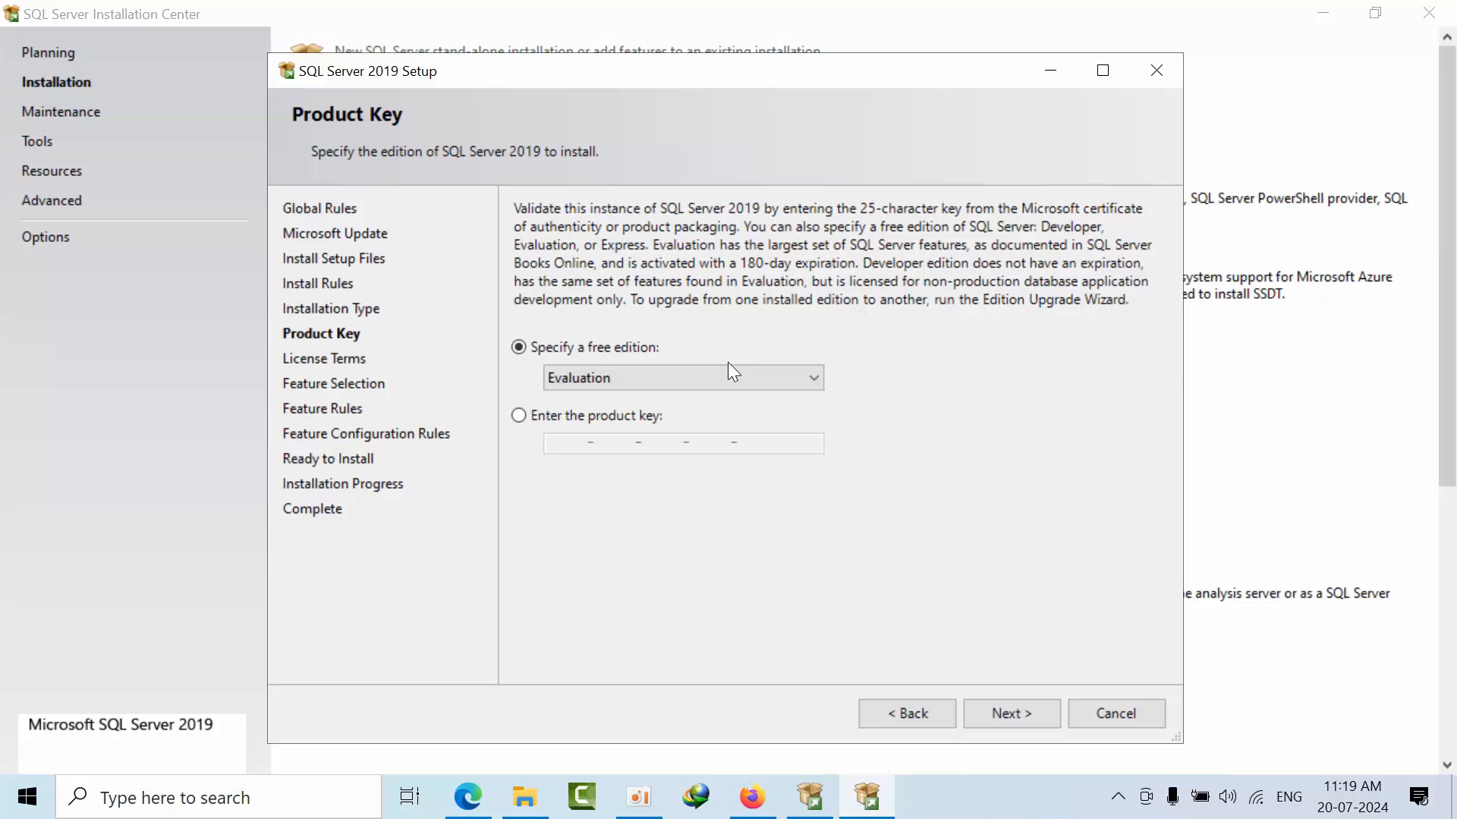
mouse_move(723, 373)
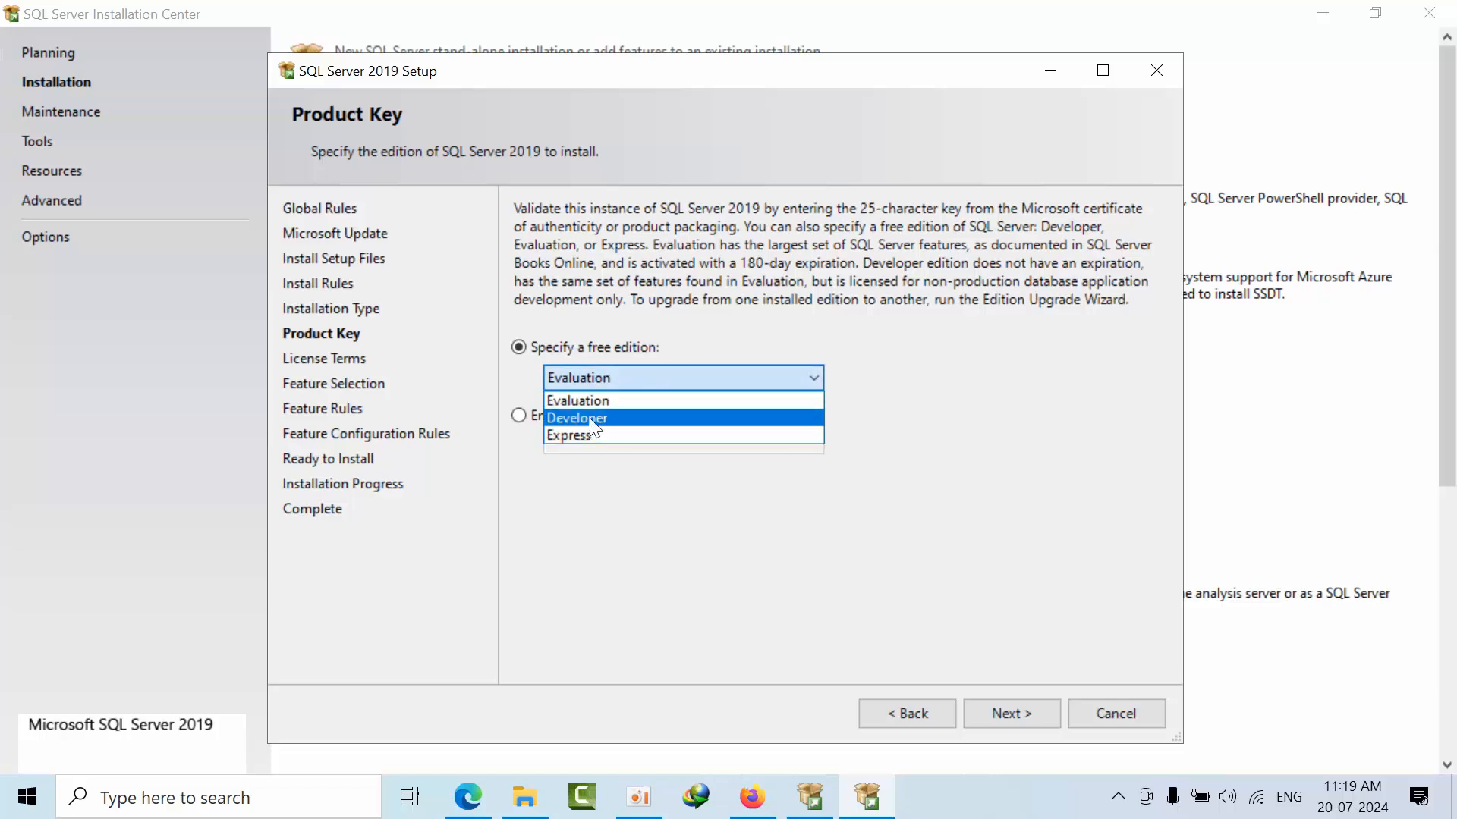
Pick Express as the free edition, then choose to enter a product key instead.
click(570, 435)
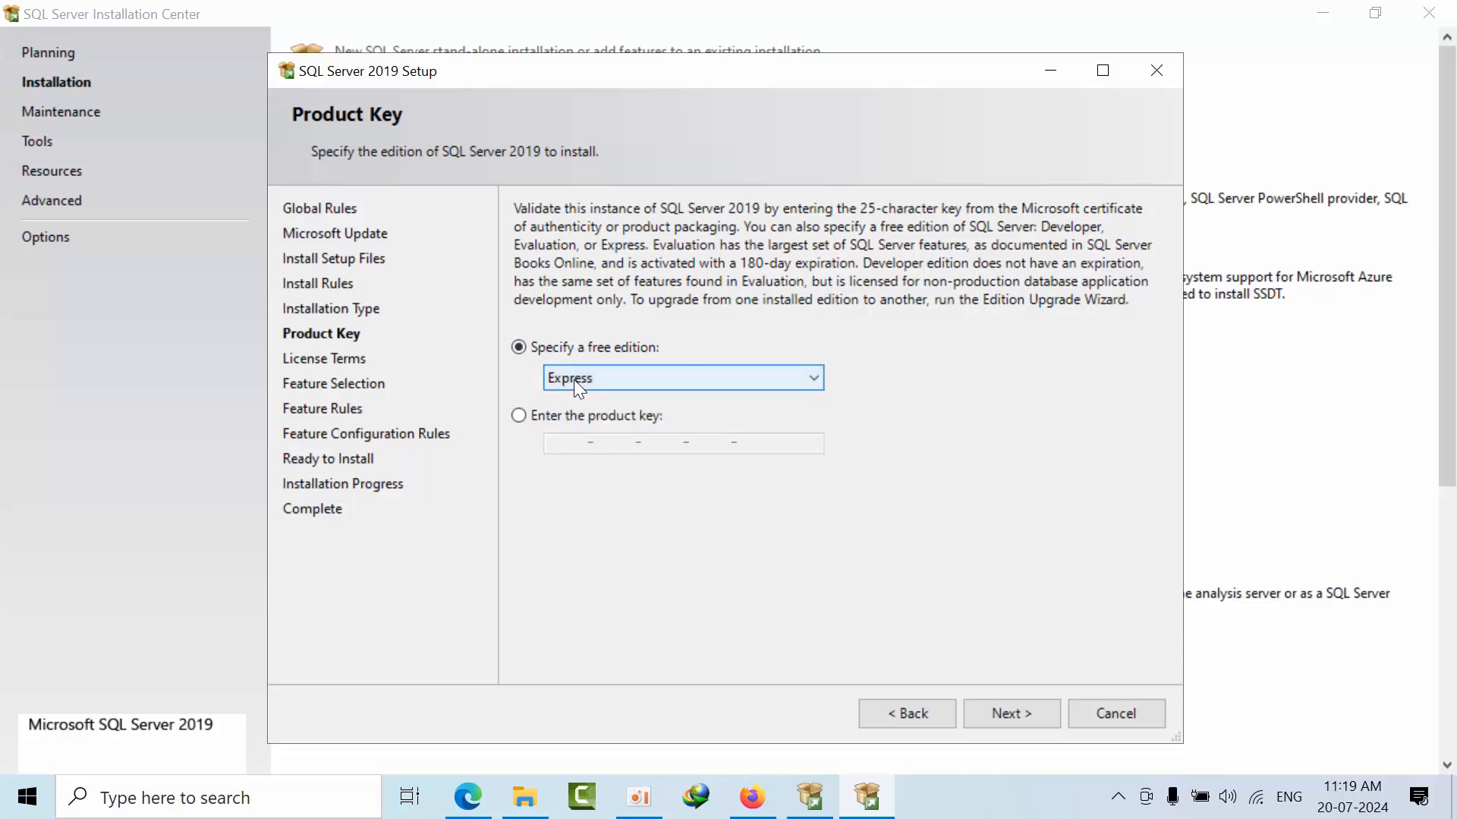
click(518, 415)
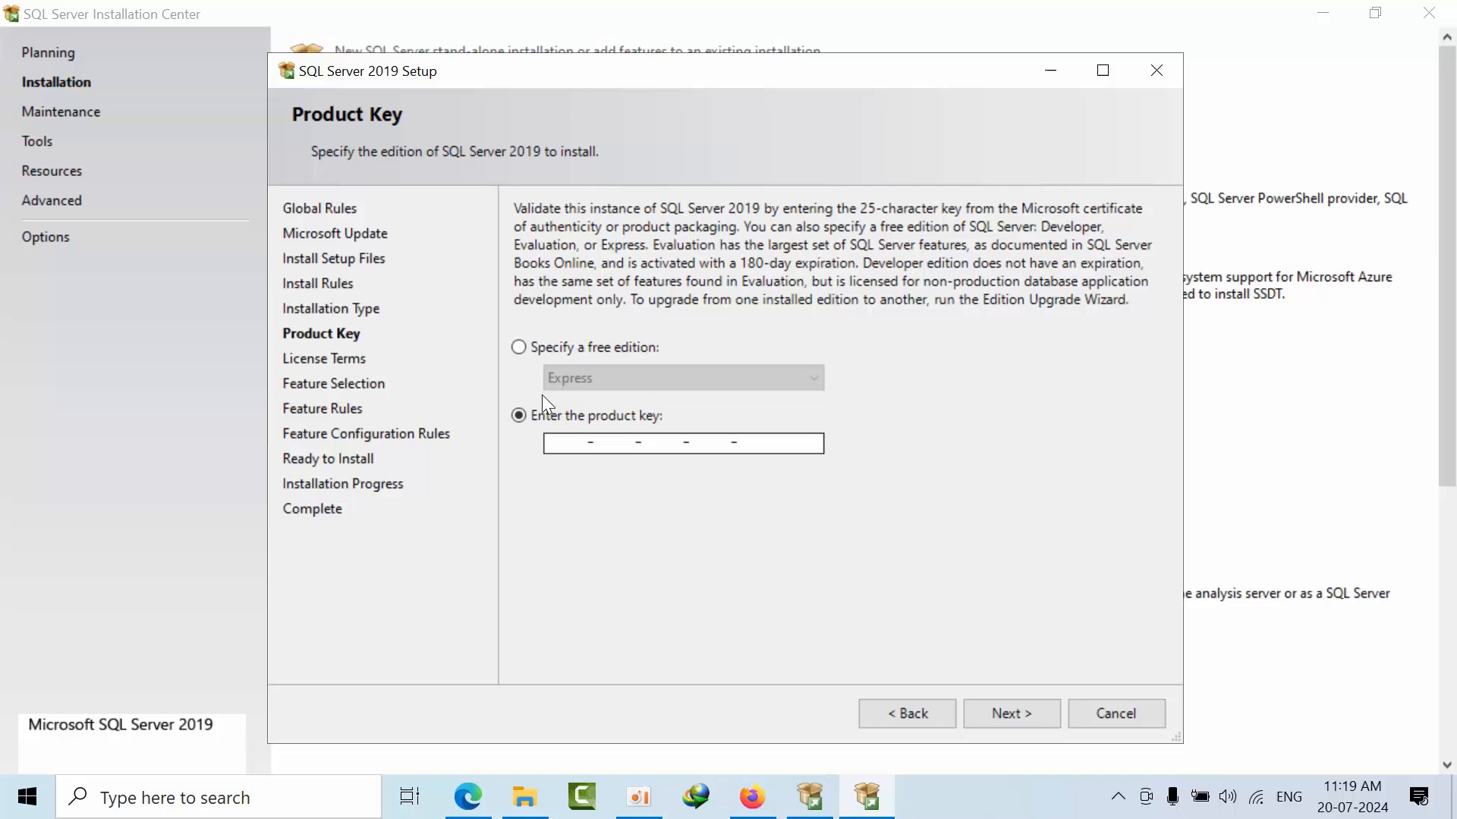
click(519, 347)
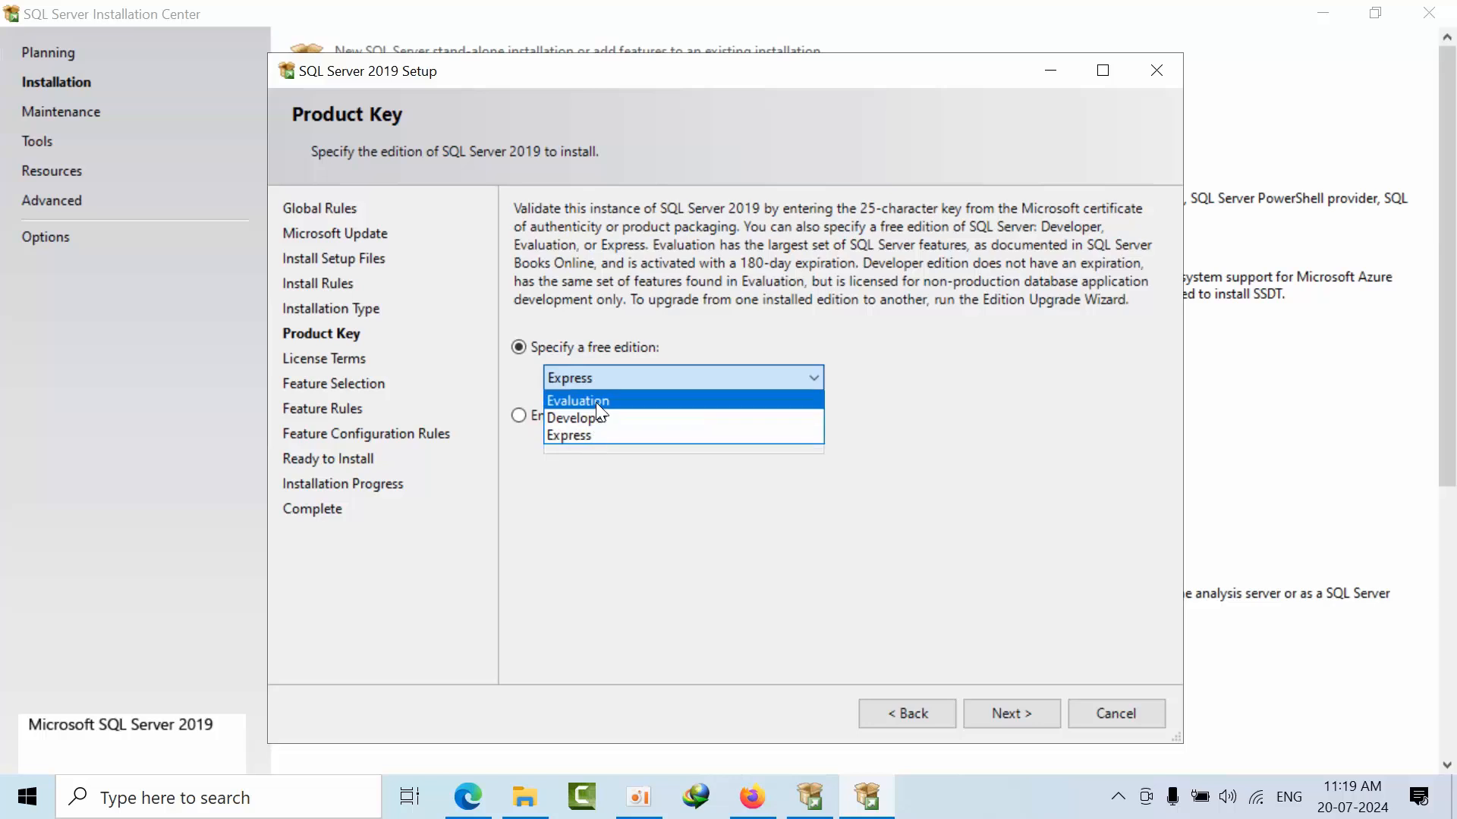
click(567, 435)
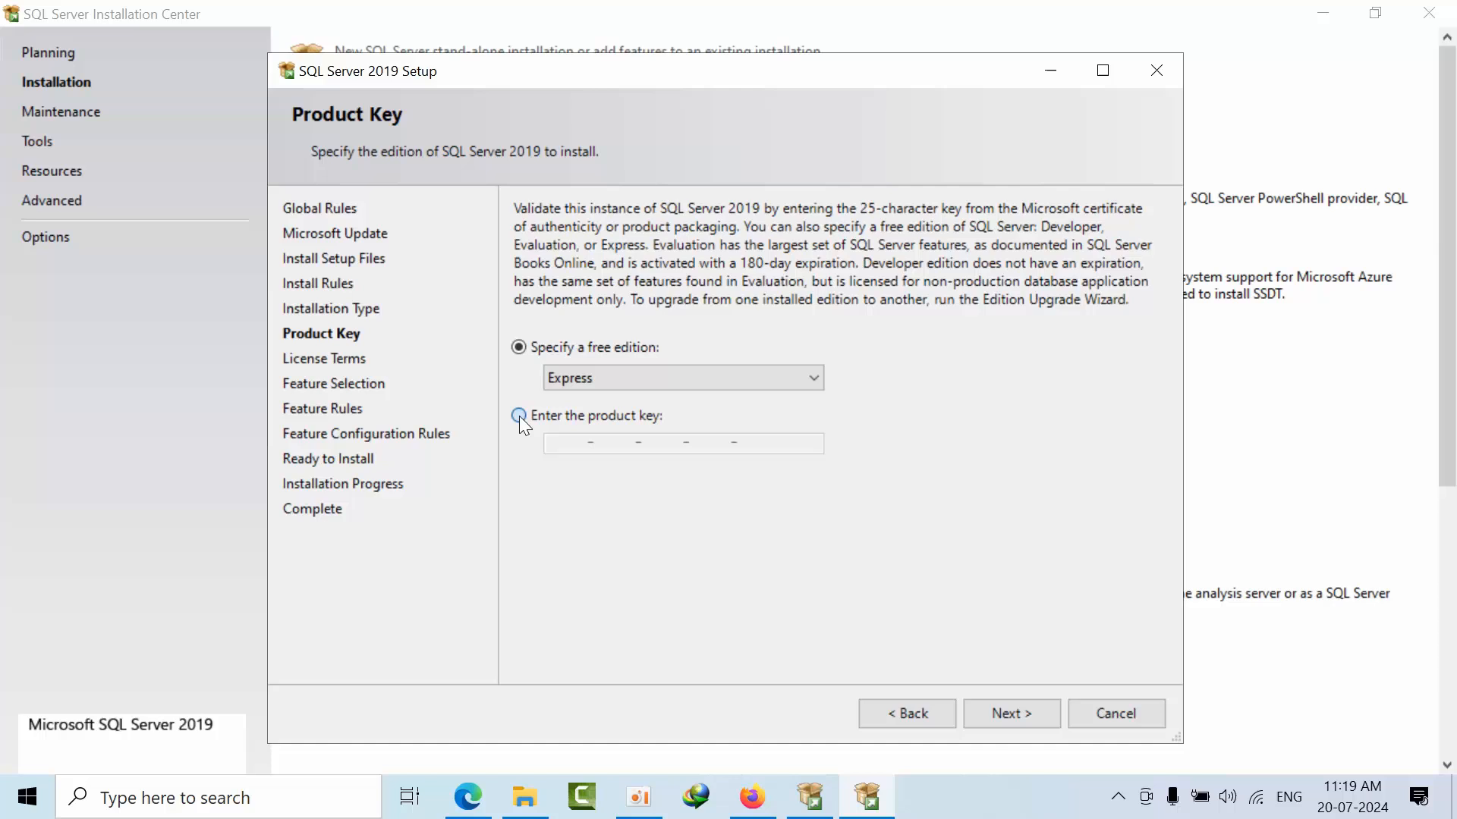
click(518, 415)
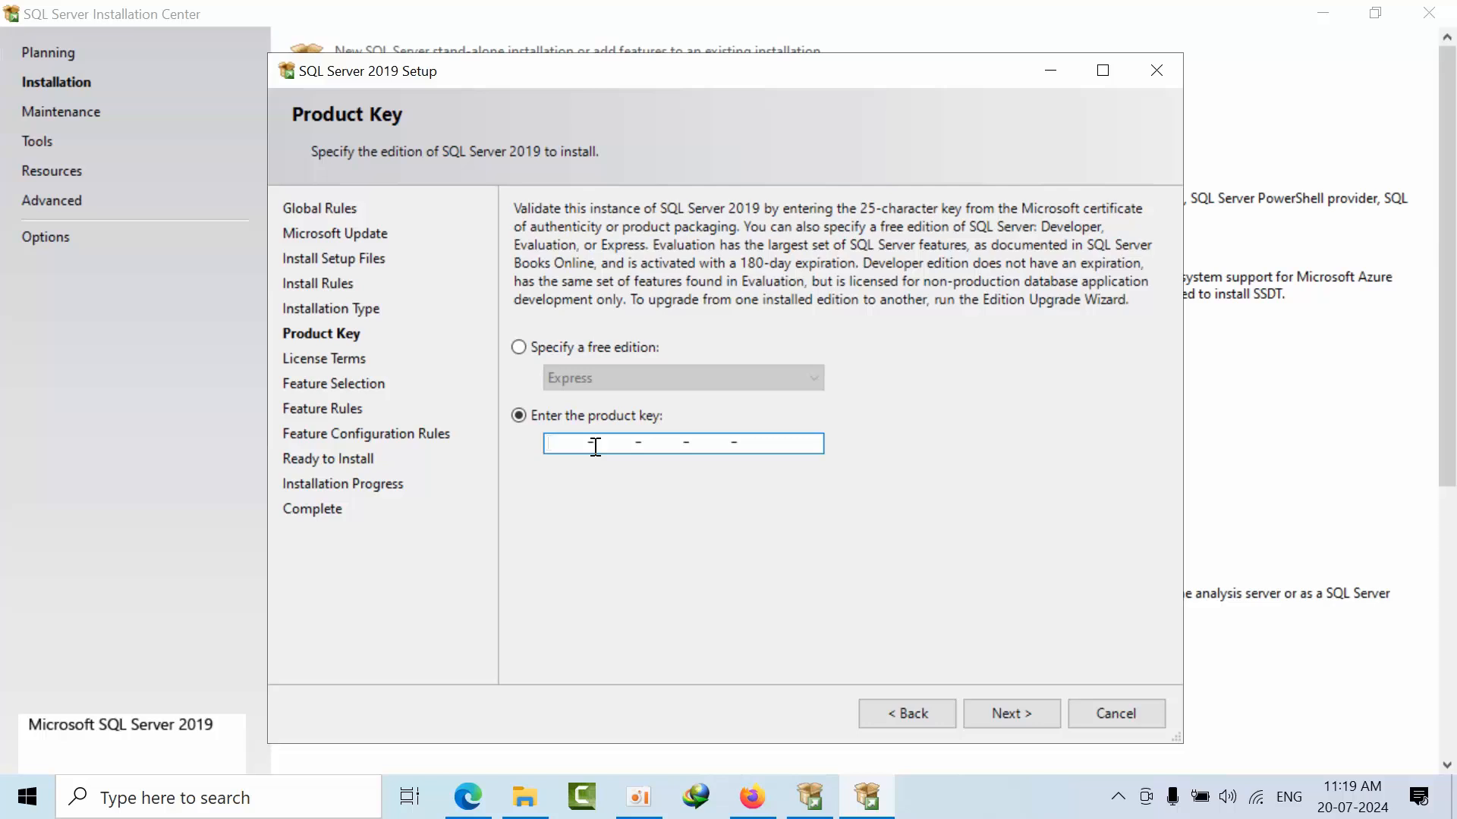
mouse_move(613, 399)
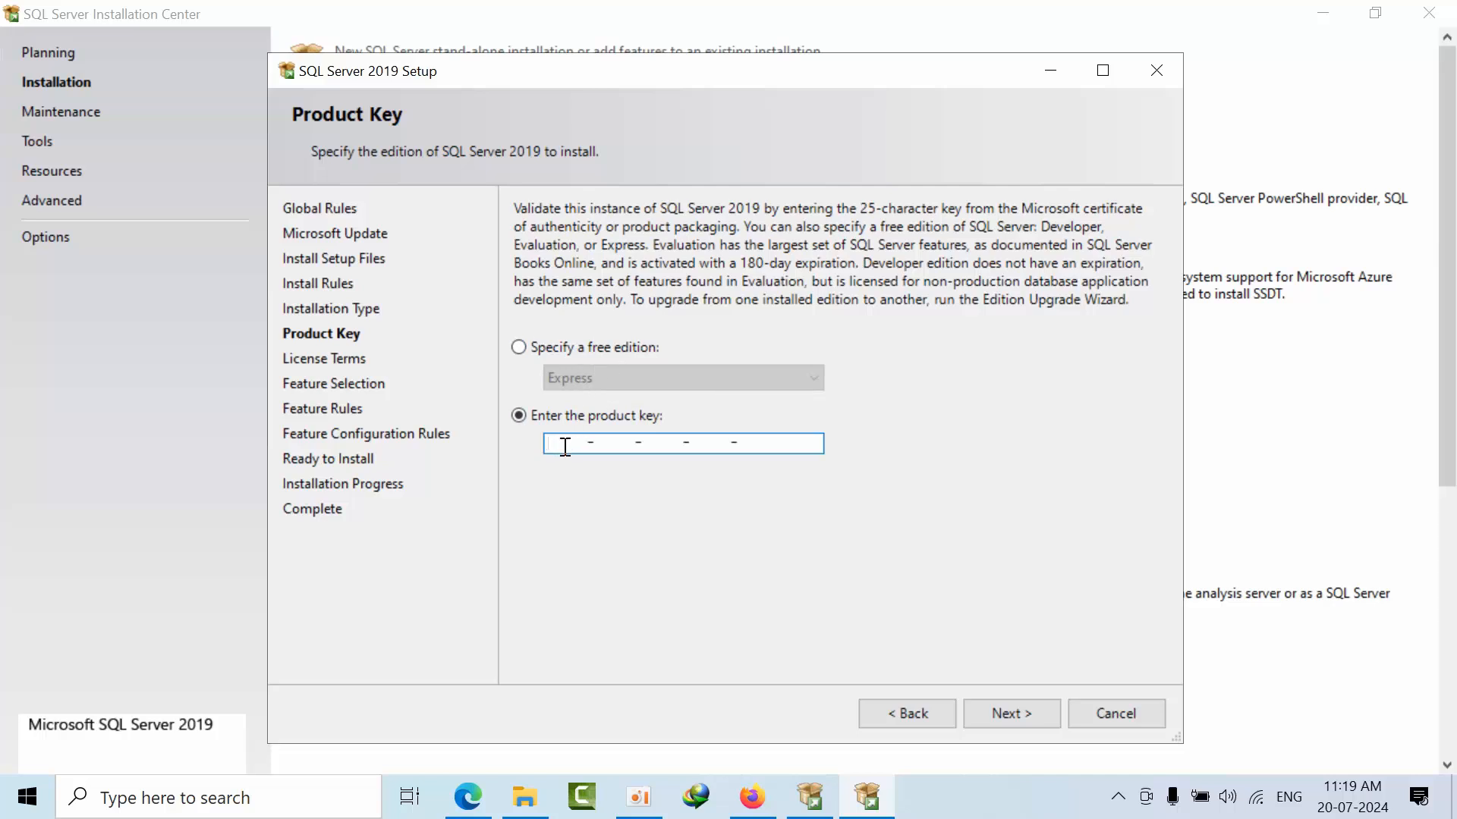
text(00000-00000-00000-00000-00000)
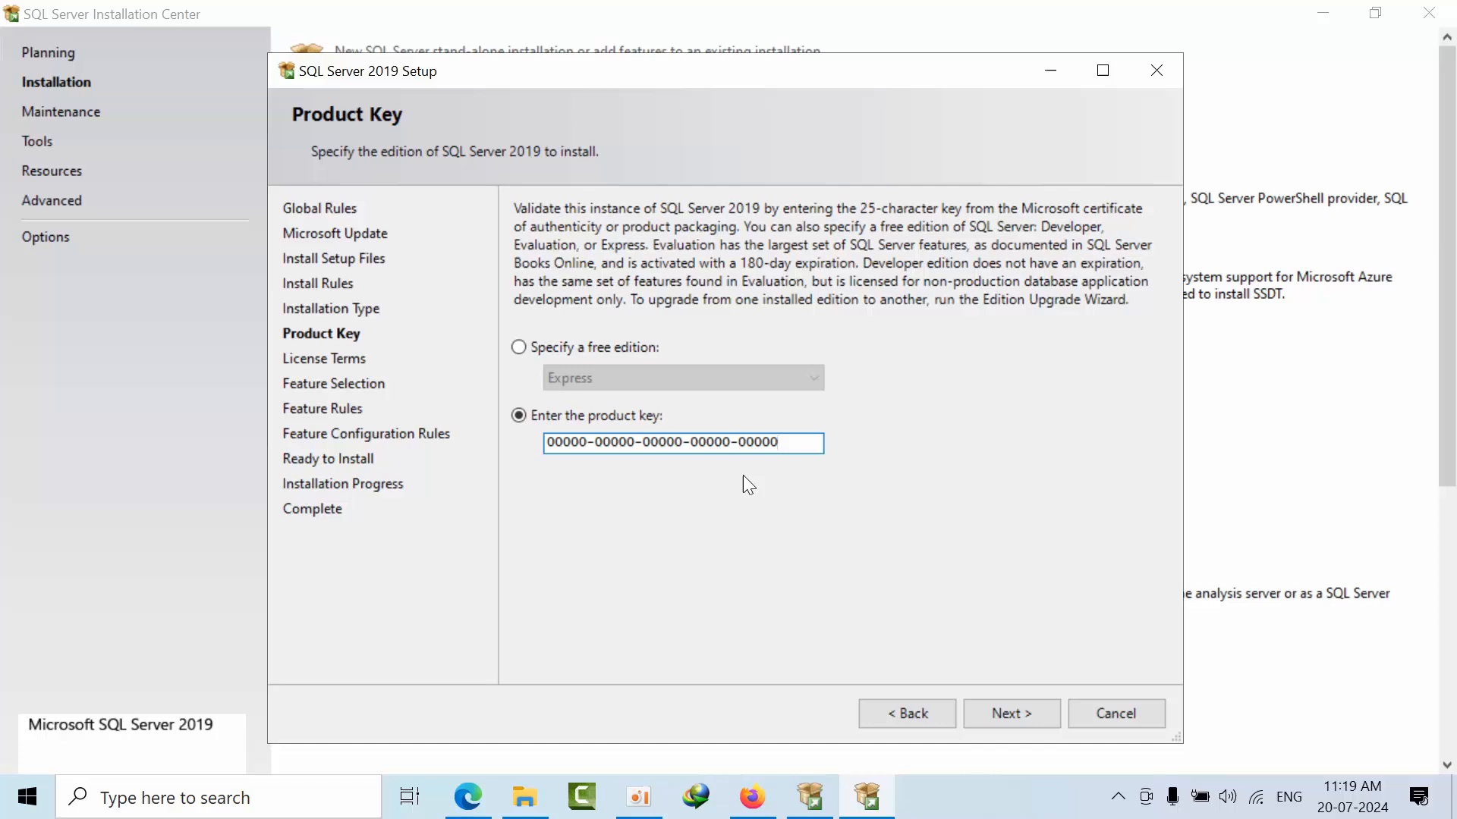
mouse_move(1011, 713)
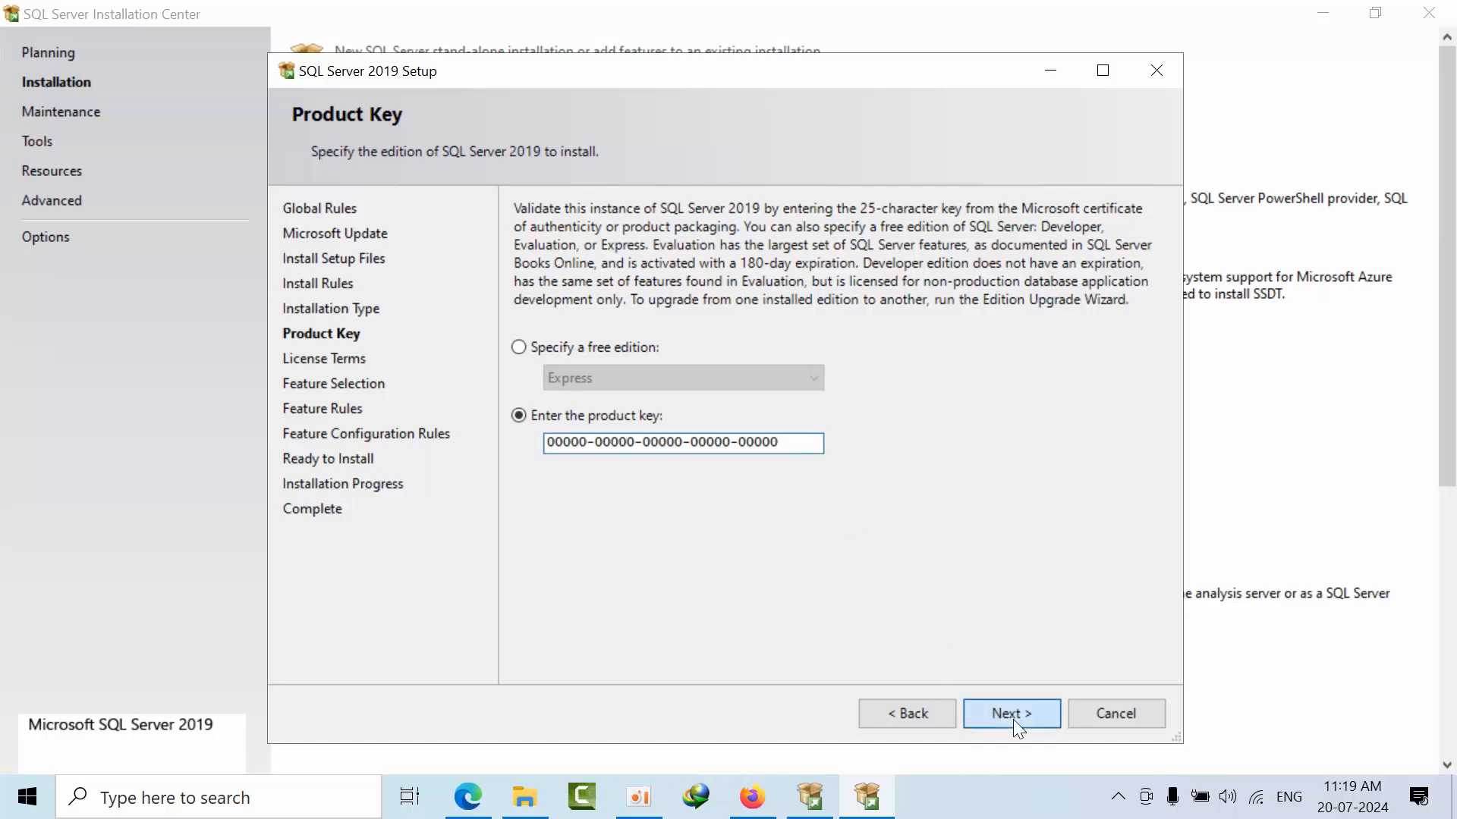
click(1010, 713)
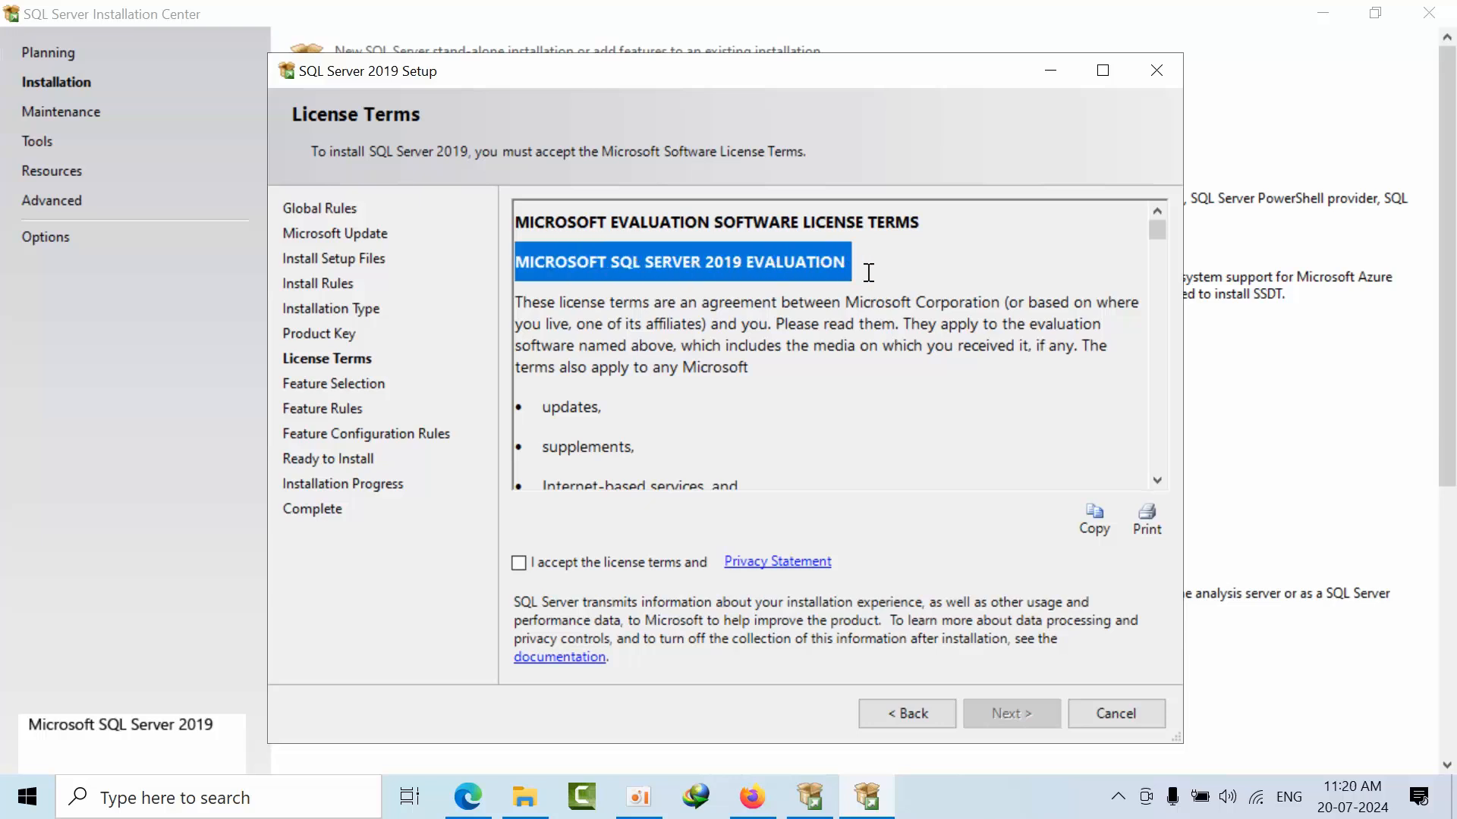
mouse_move(882, 272)
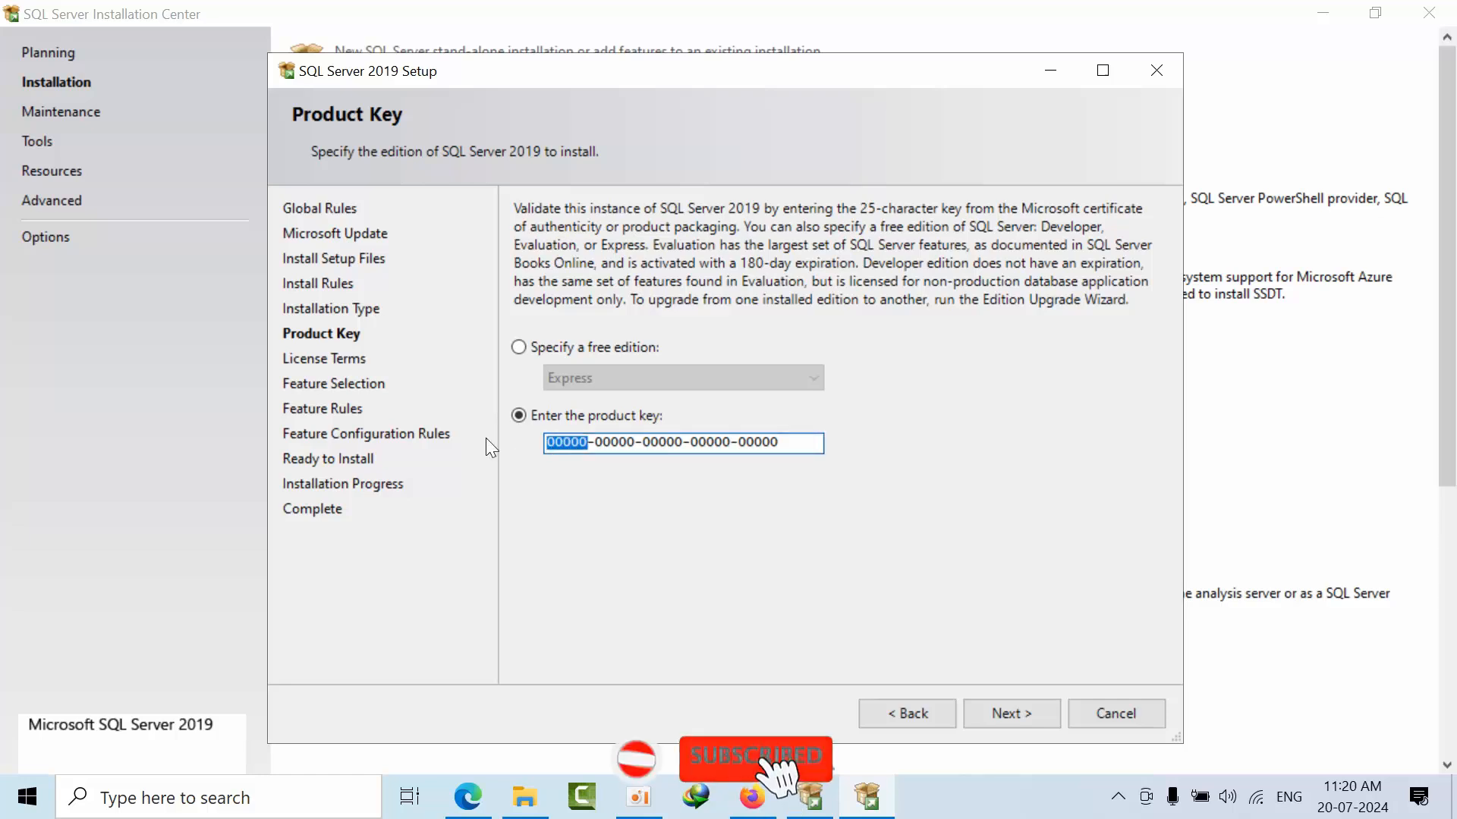
Make the key's first group 11111, view its Express license terms, and return to the key page.
text(11111)
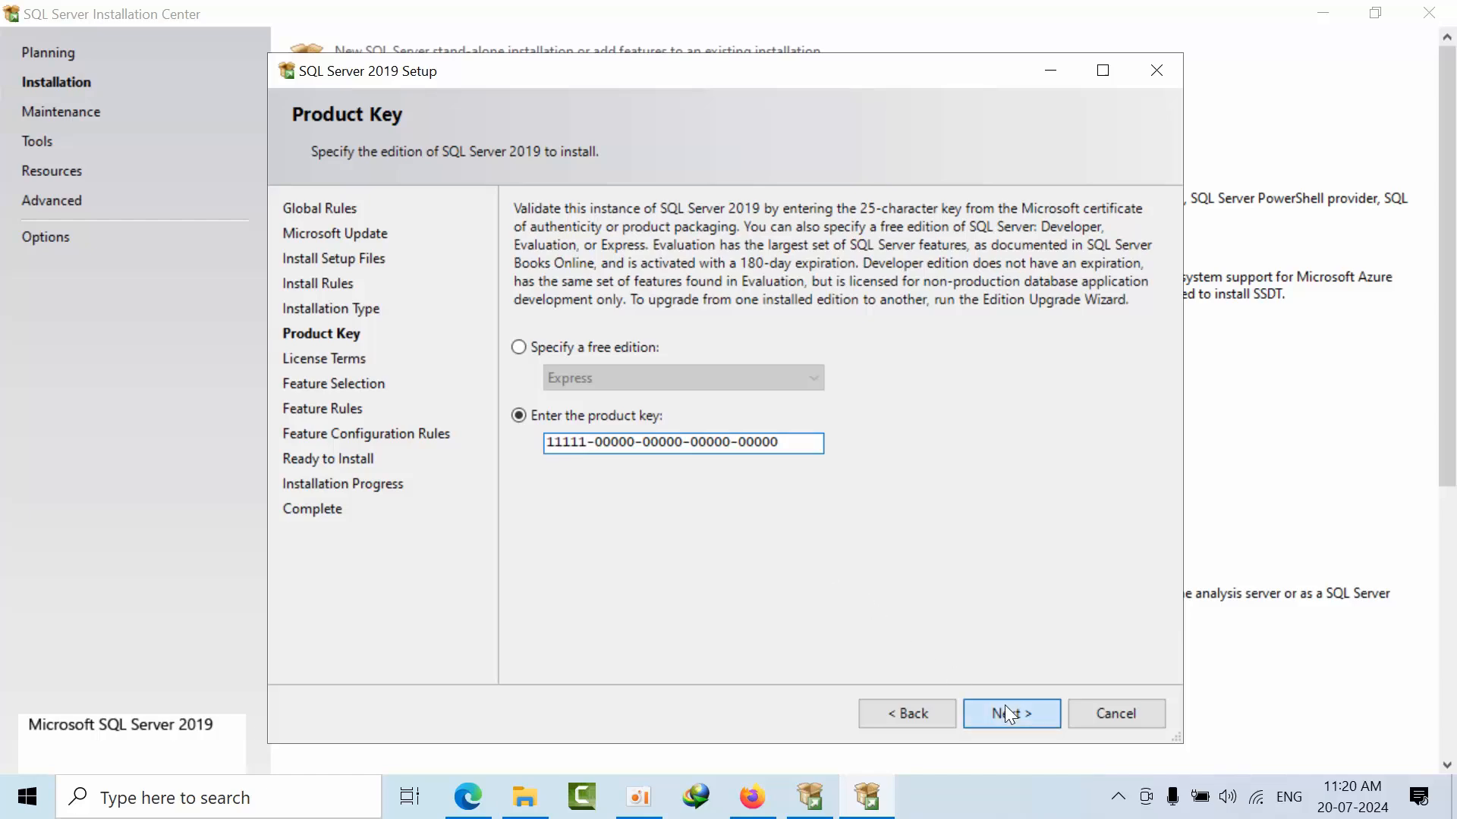
click(1011, 713)
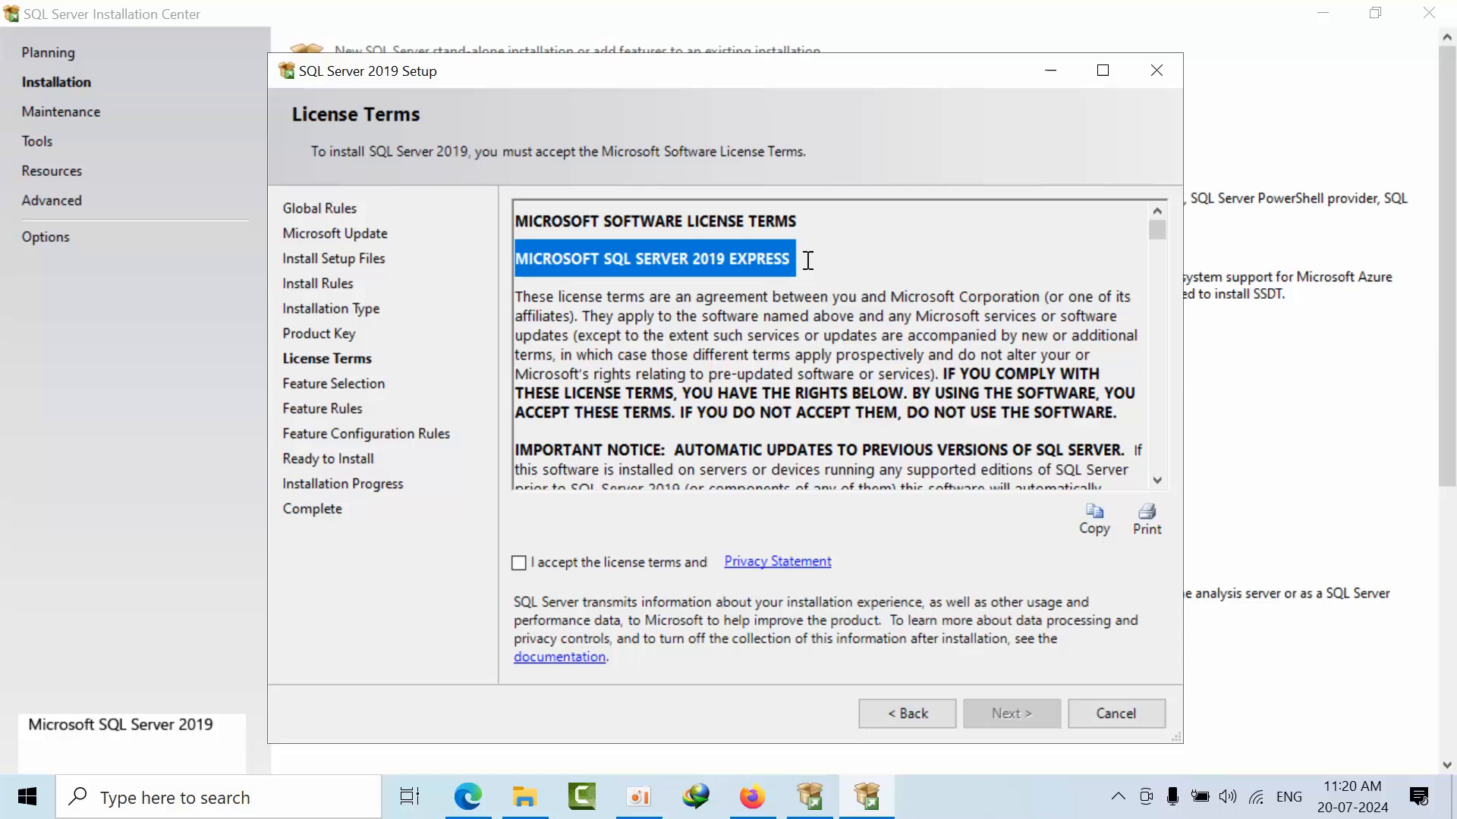
click(906, 713)
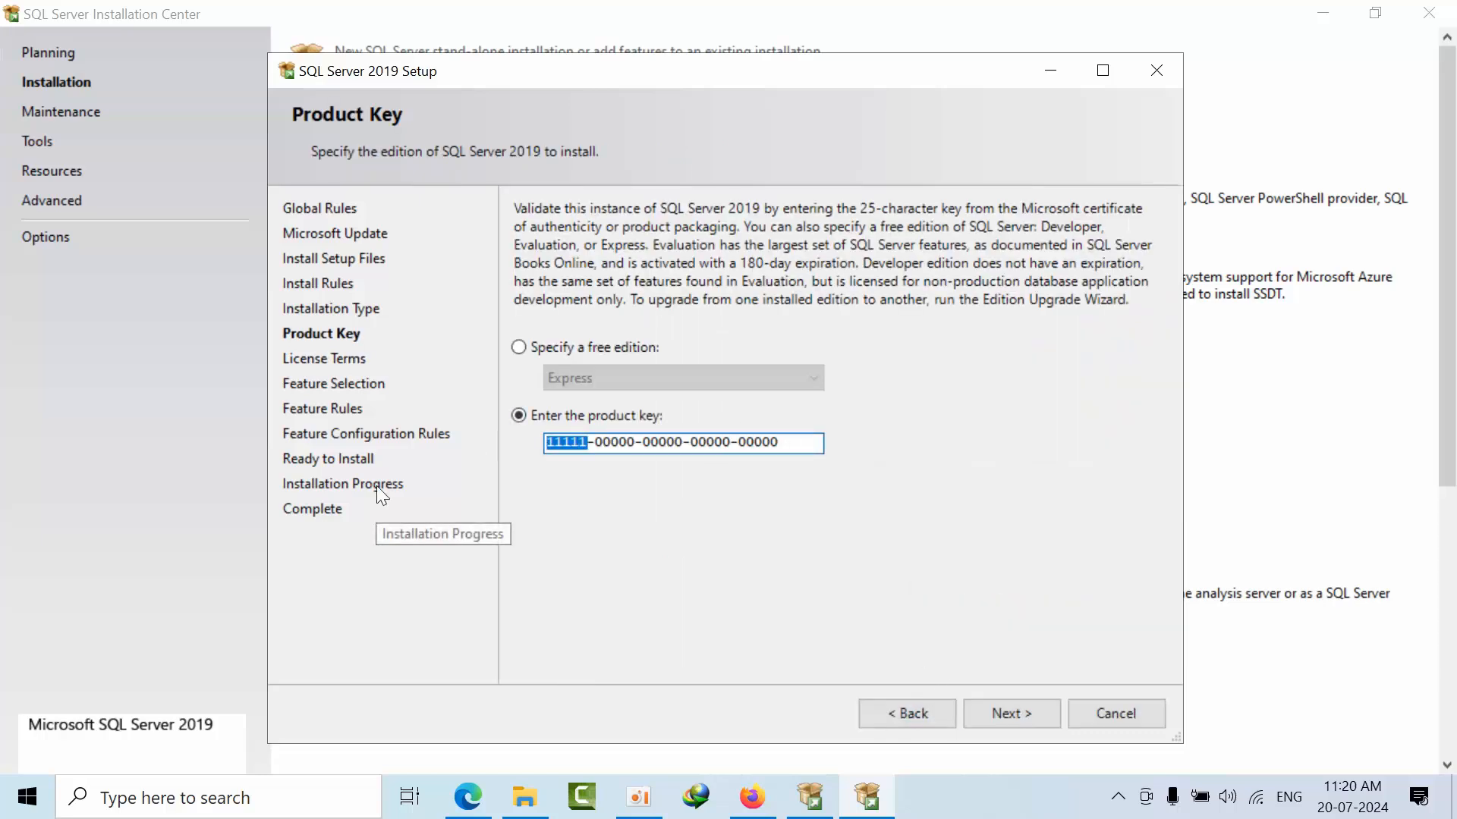
Make the key's first group 22222, view its Developer license terms, return and select the whole key.
text(22222)
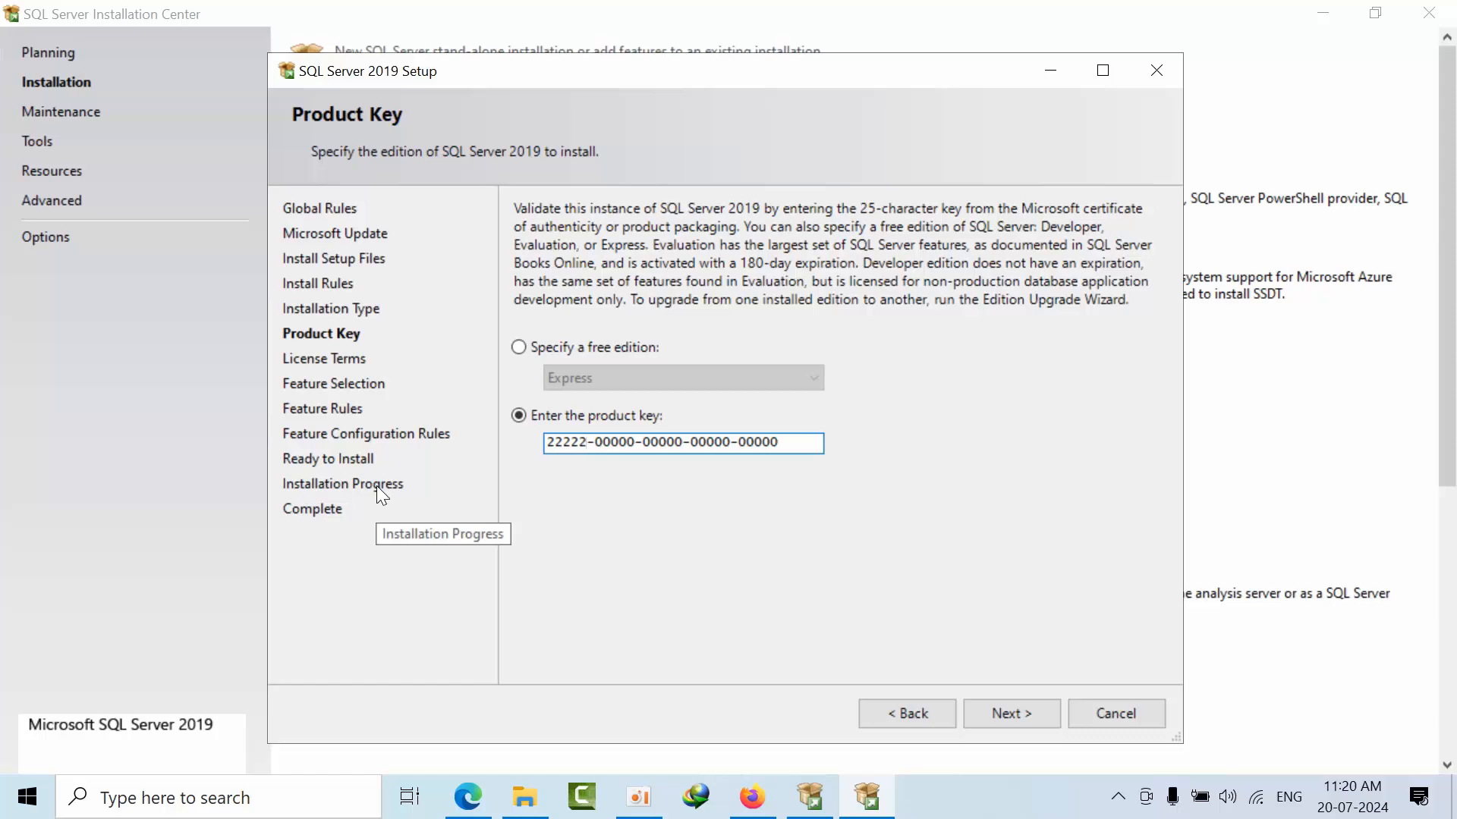
click(1011, 713)
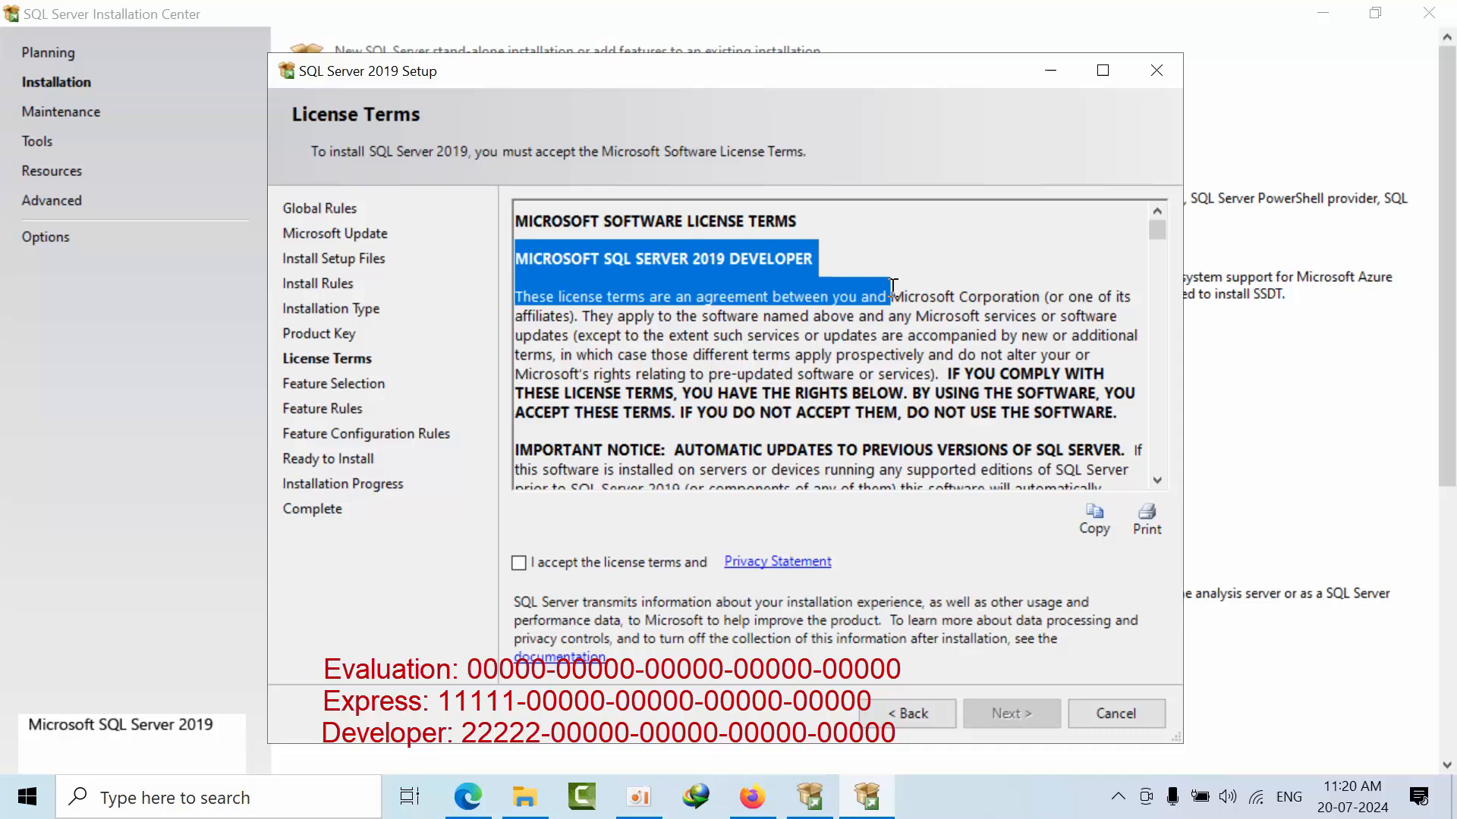
click(911, 713)
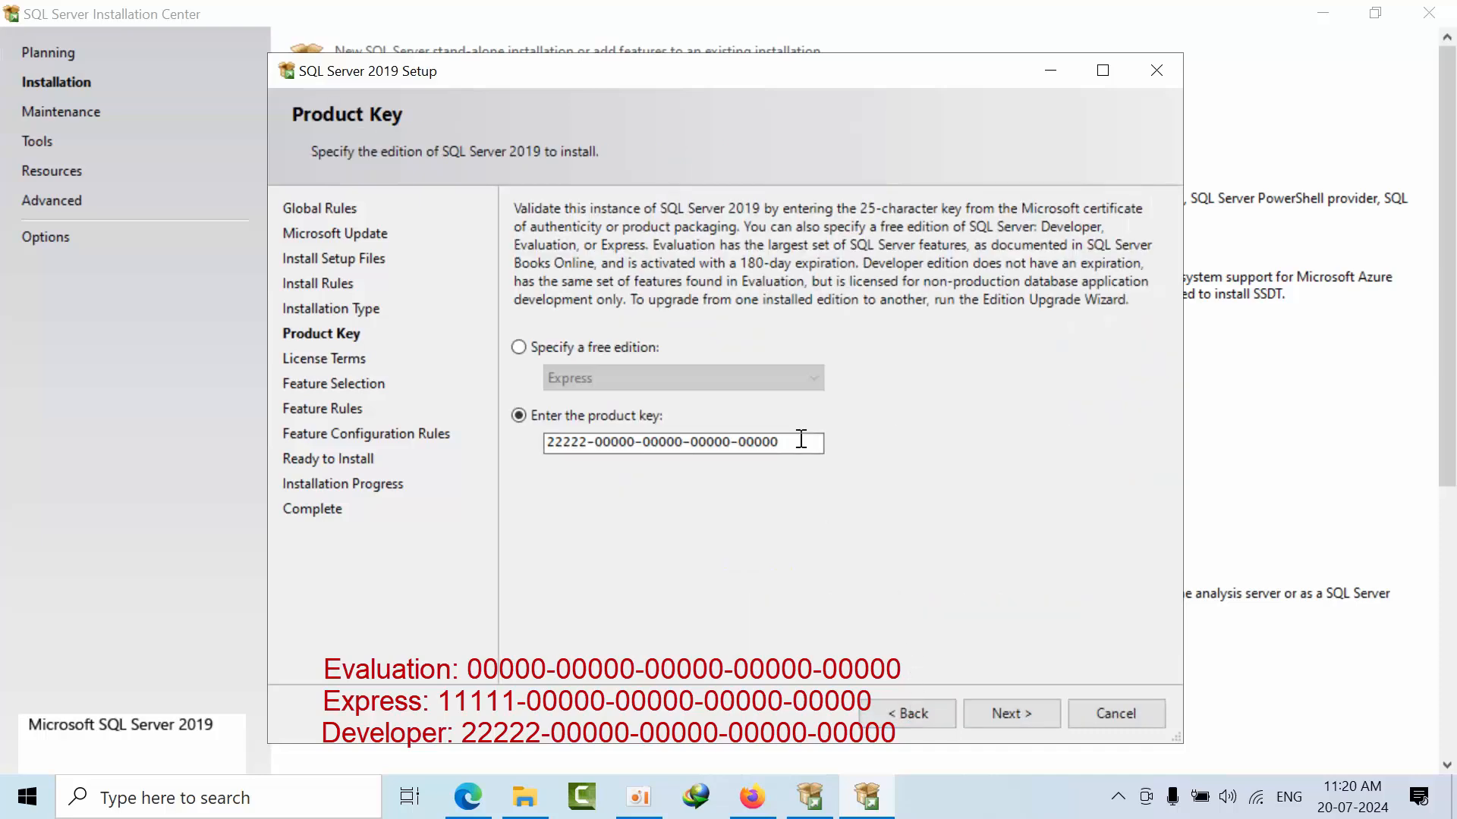
triple_click(682, 442)
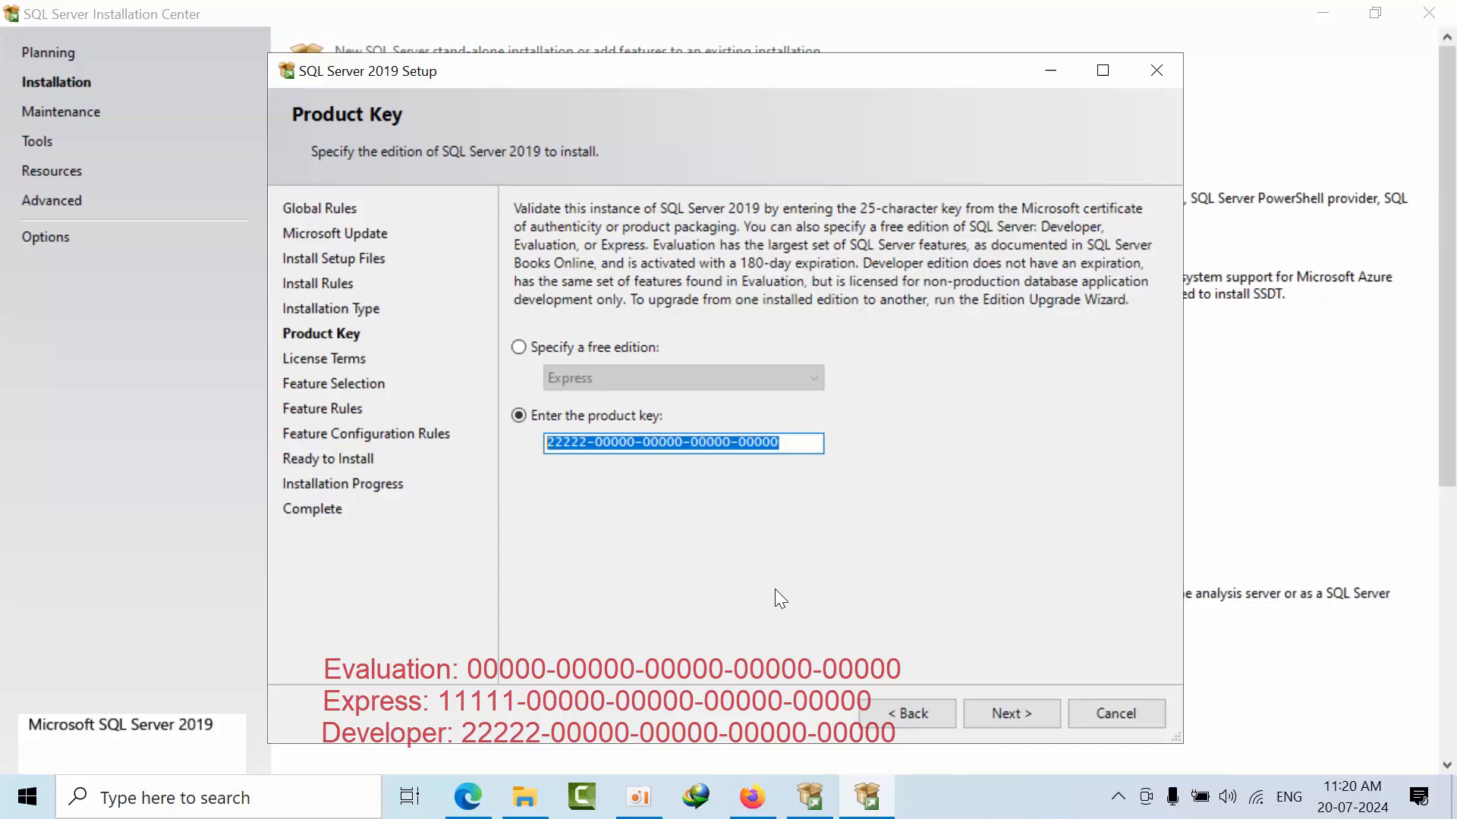